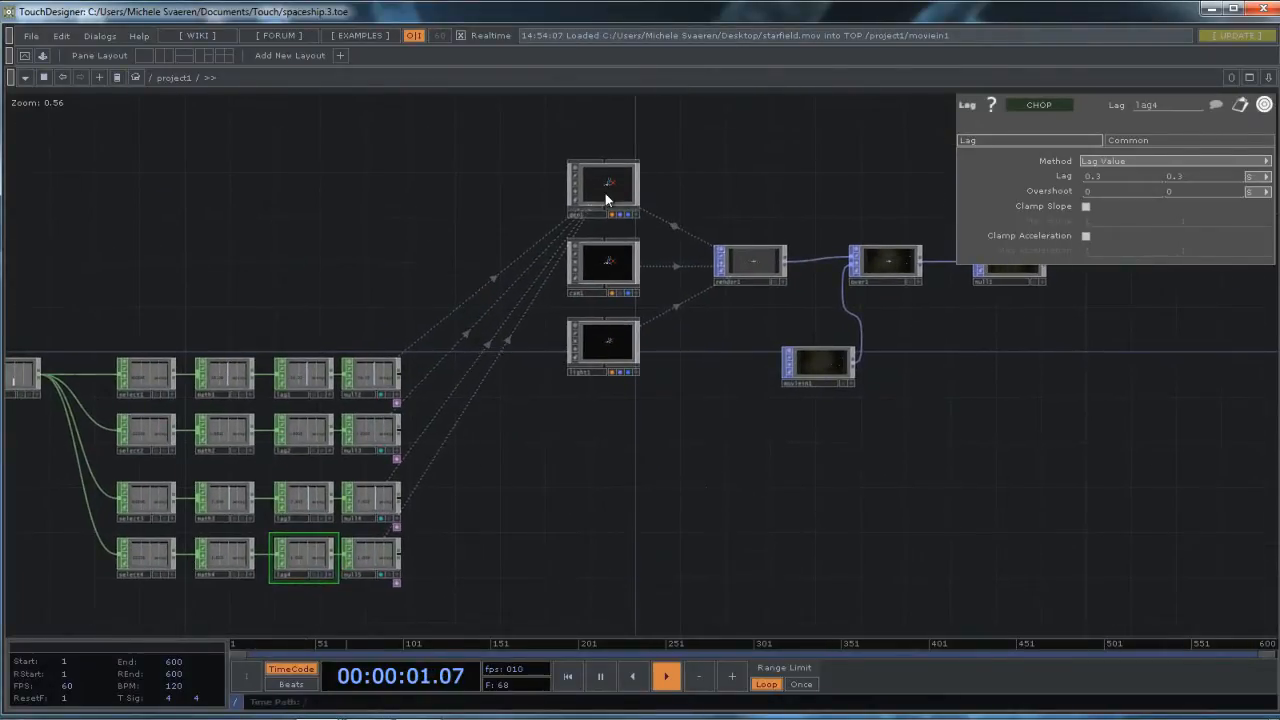
# Step: Launch the CHOP Exporter on the geo1 spaceship component, listing null1's channels
pyautogui.click(602, 188)
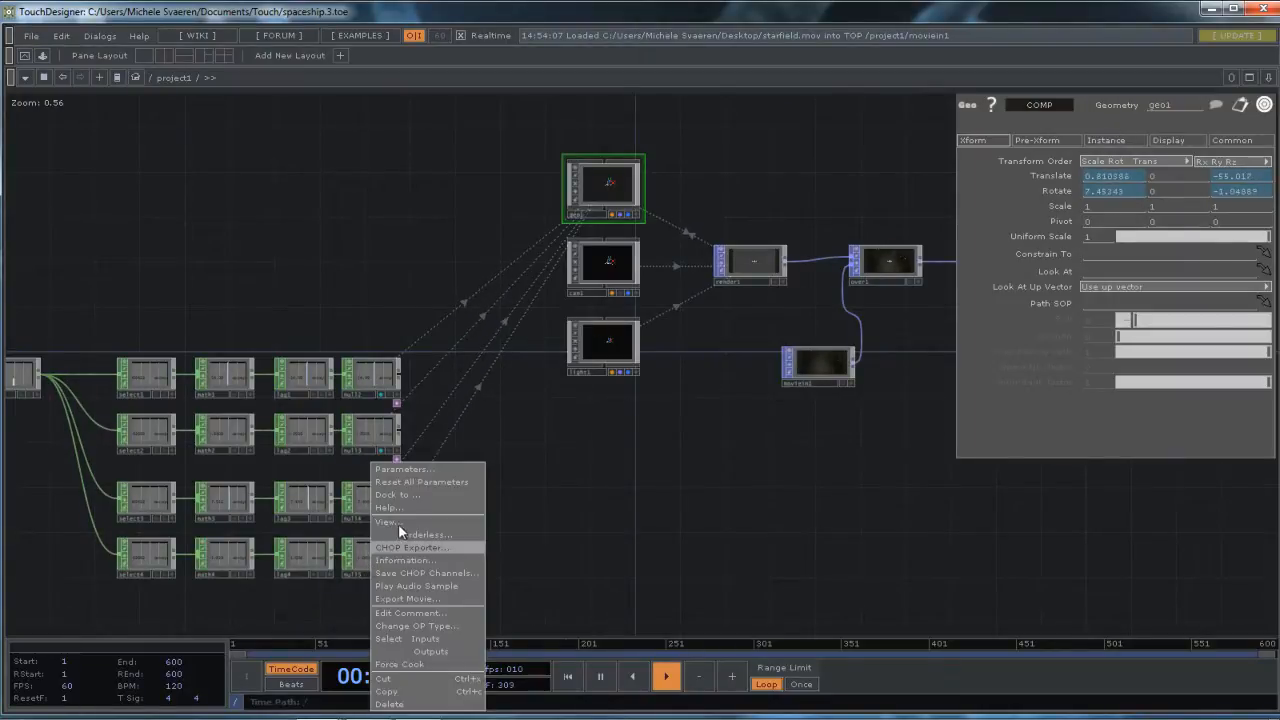
pyautogui.click(420, 534)
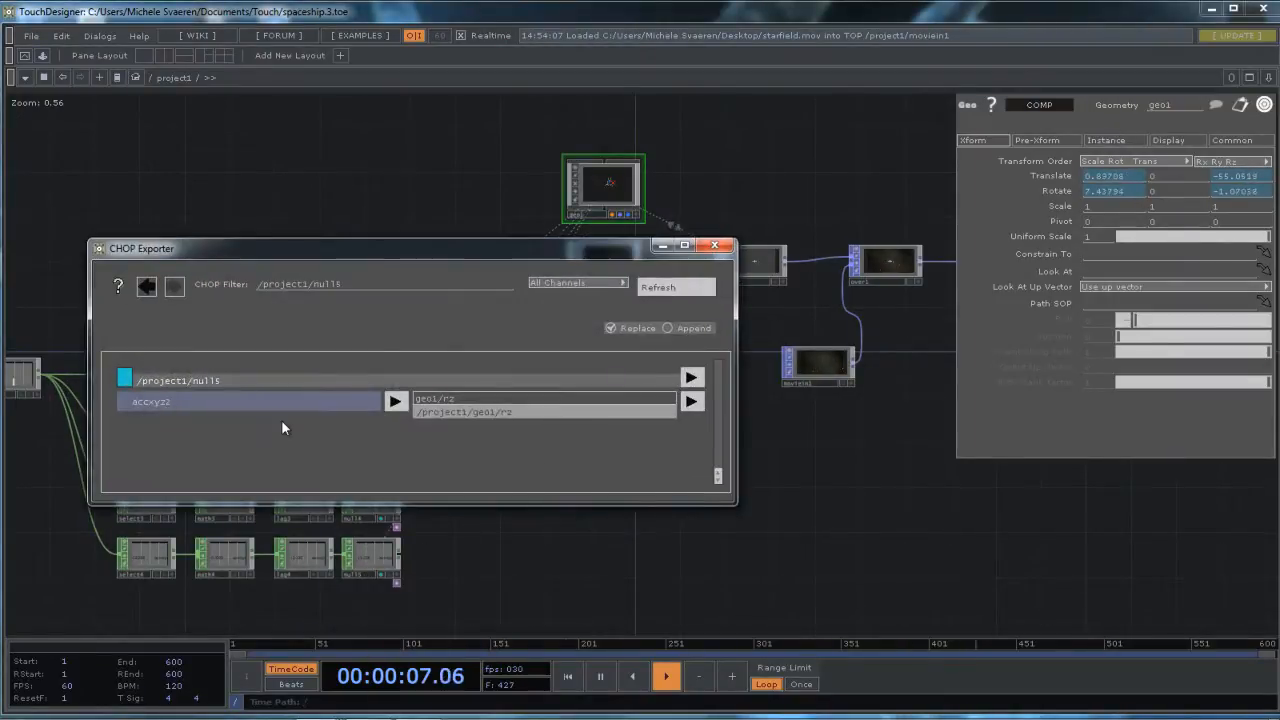